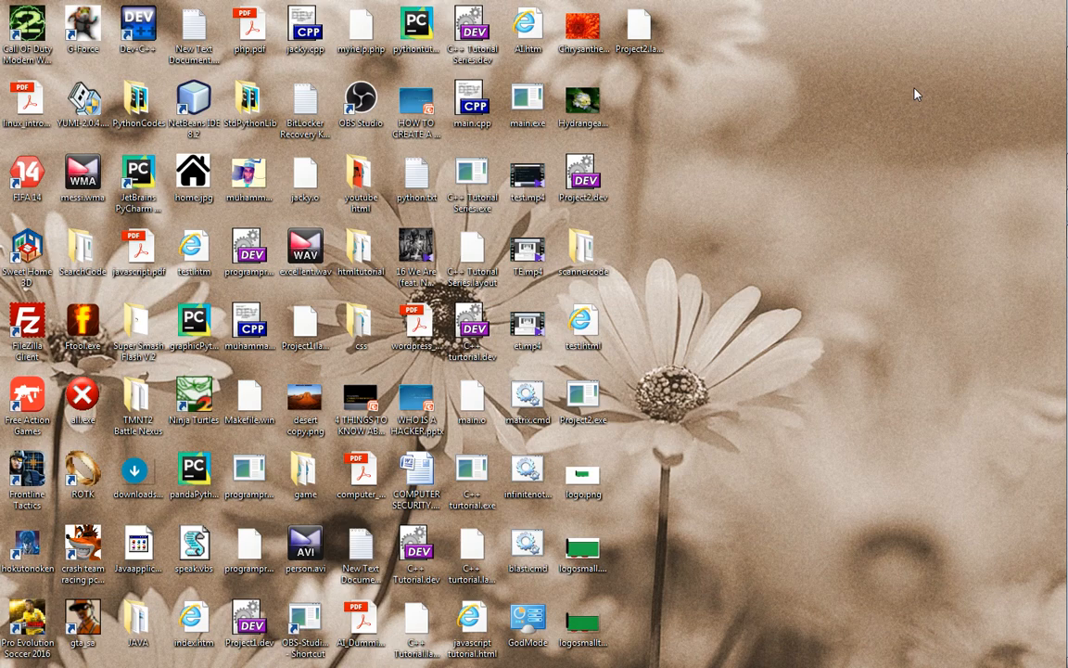
{"action": "mouse_move", "coordinate": [927, 87]}
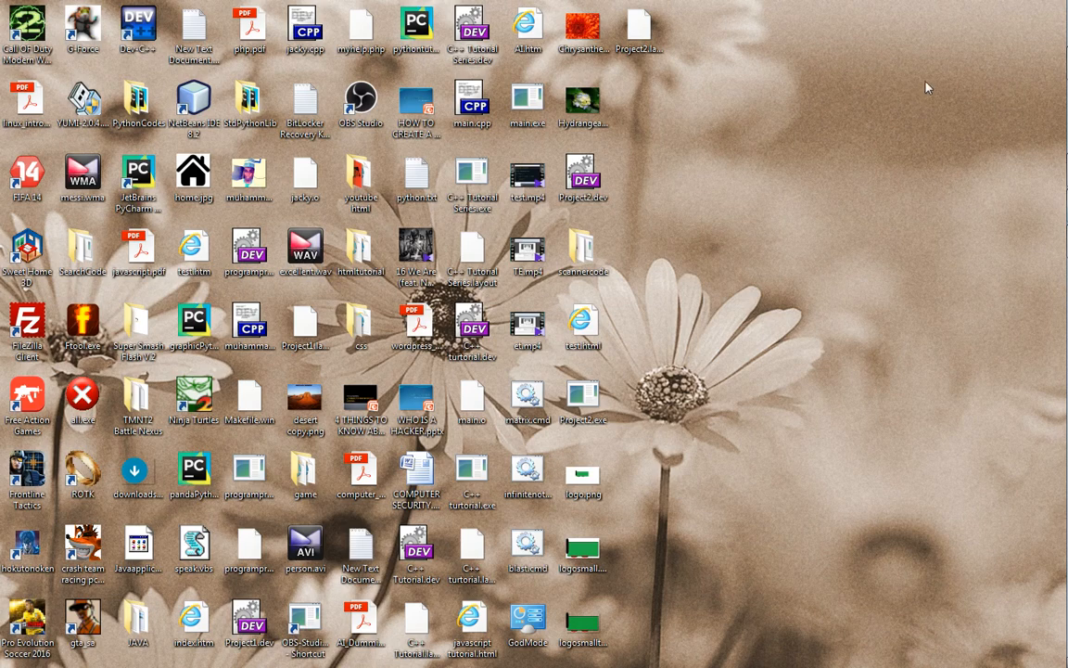
{"action": "mouse_move", "coordinate": [996, 53]}
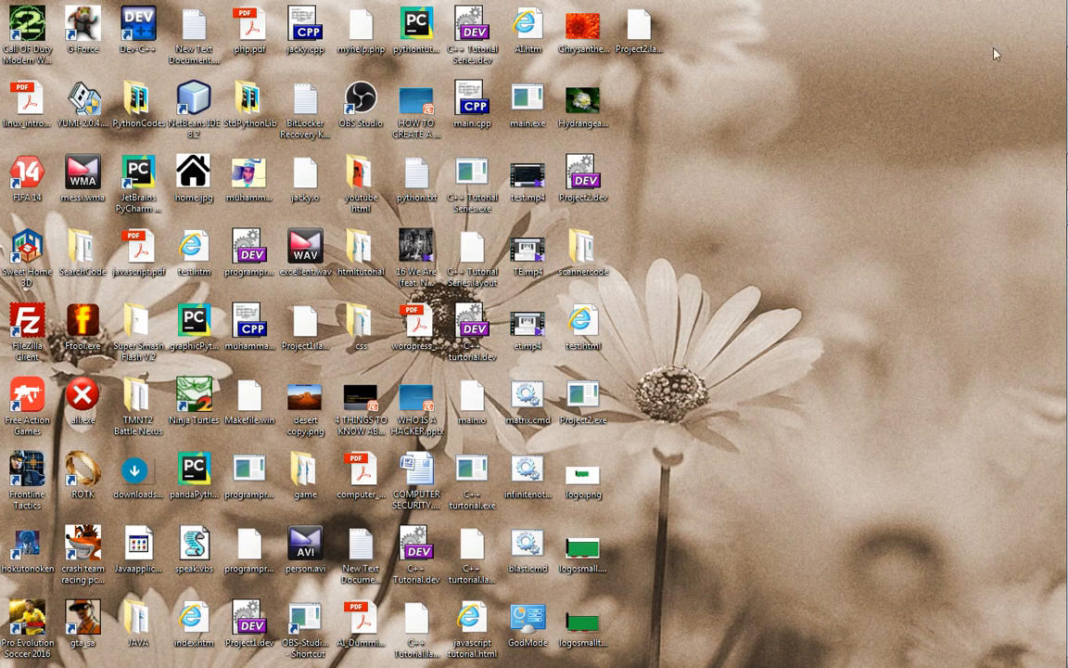
Step: Search the Start menu for 'cmd' and launch cmd.exe
{"action": "left_click", "coordinate": [7, 663]}
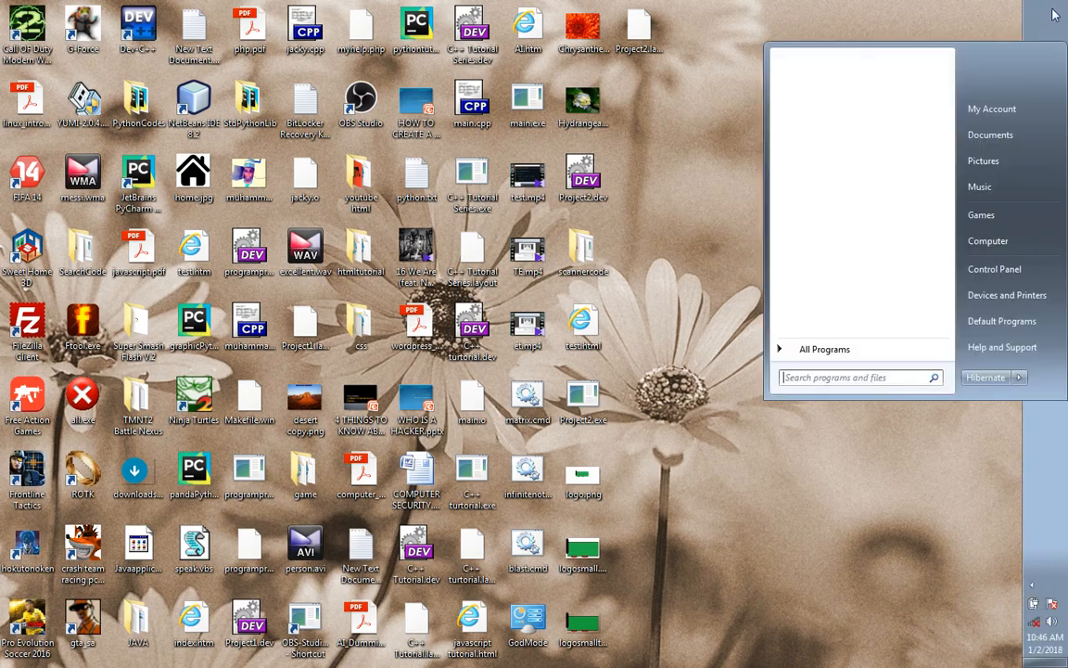
{"action": "type", "text": "cmd"}
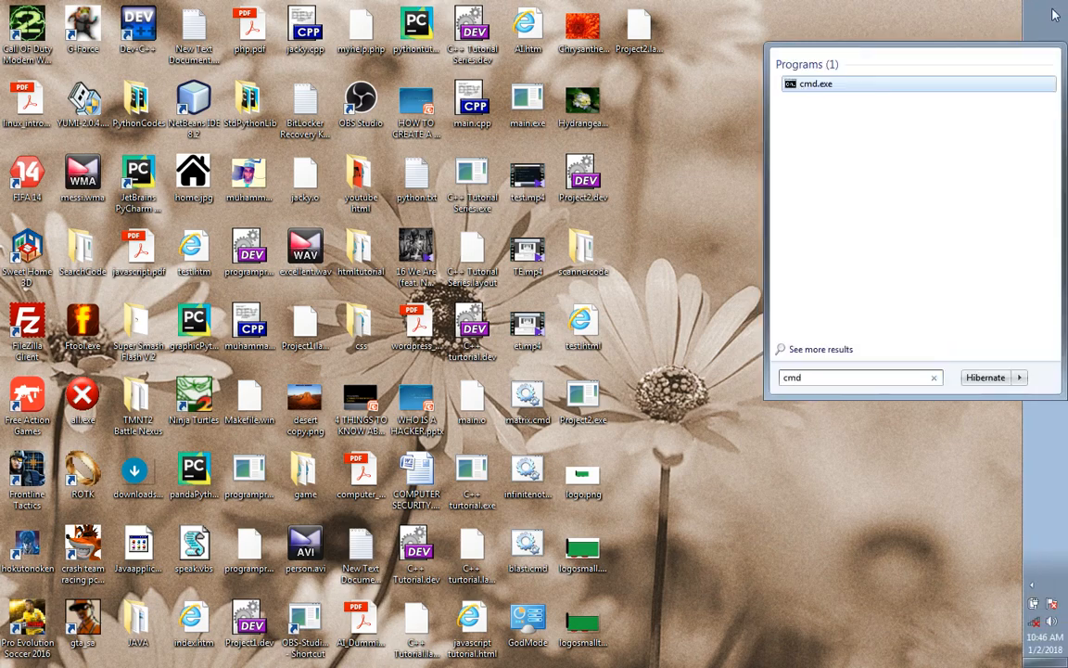
{"action": "left_click", "coordinate": [815, 84]}
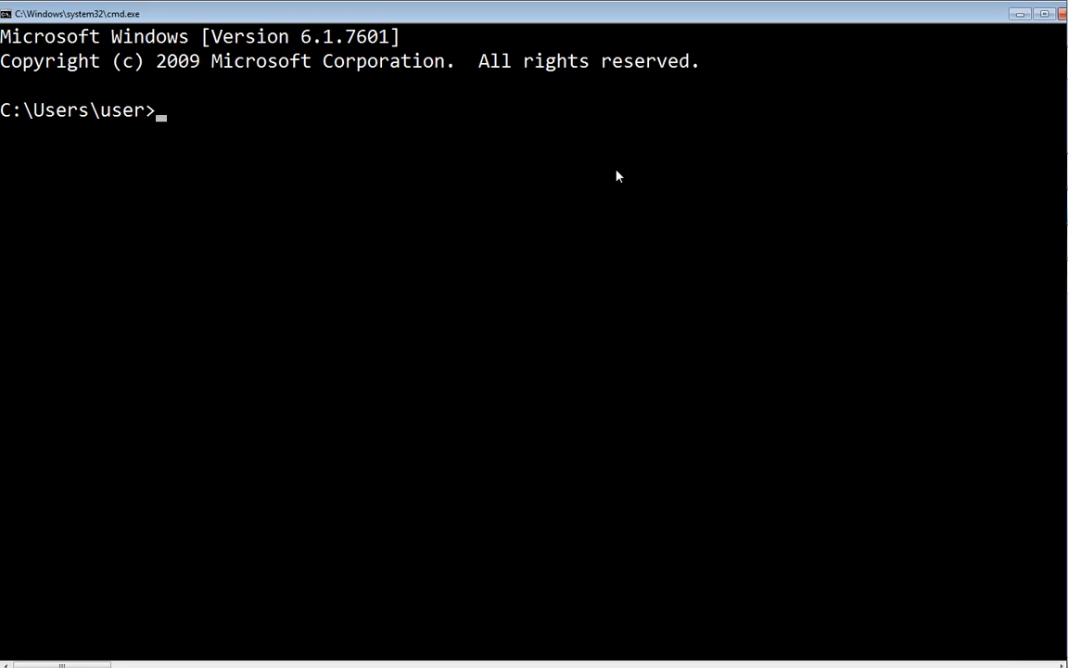
Step: Enter the syskey command at the Command Prompt to launch the account database tool
{"action": "type", "text": "ds"}
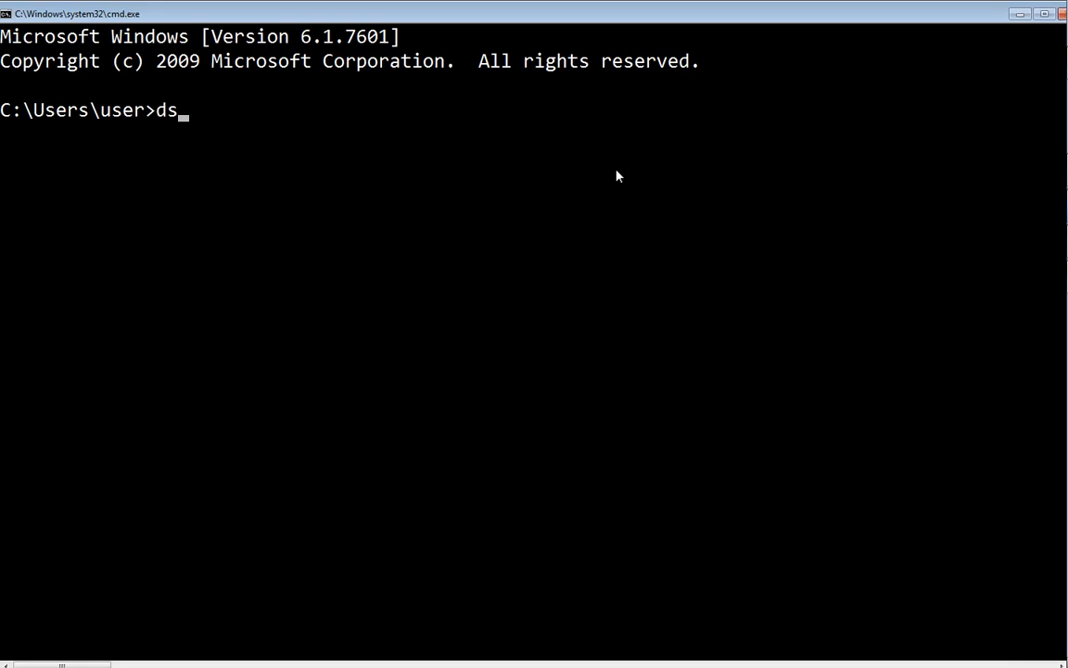
{"action": "type", "text": "sys"}
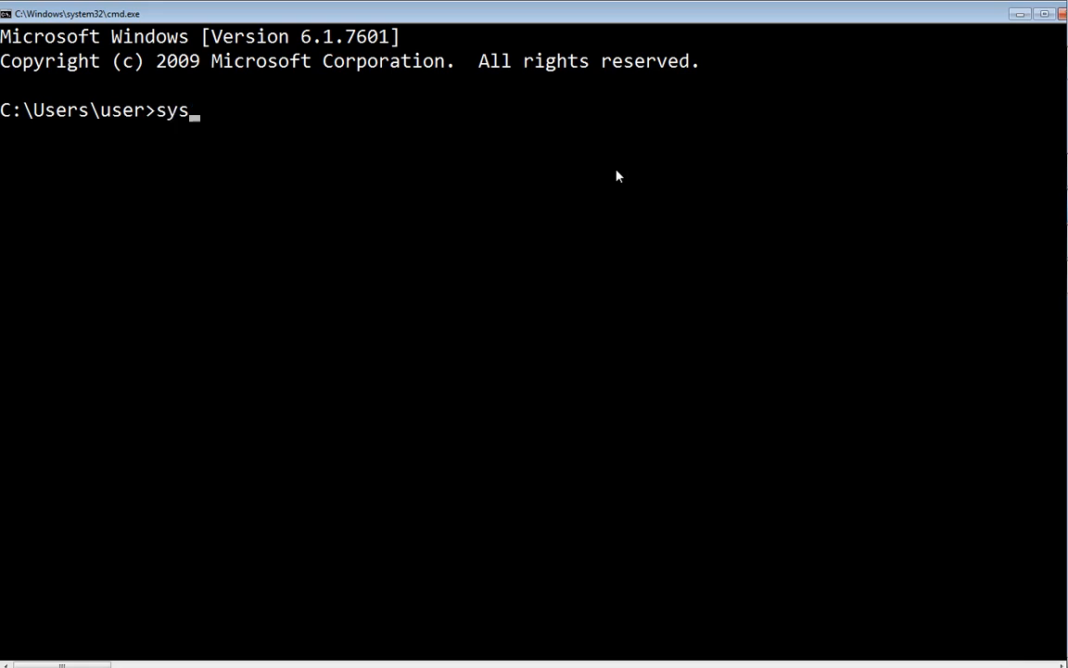
{"action": "type", "text": "key"}
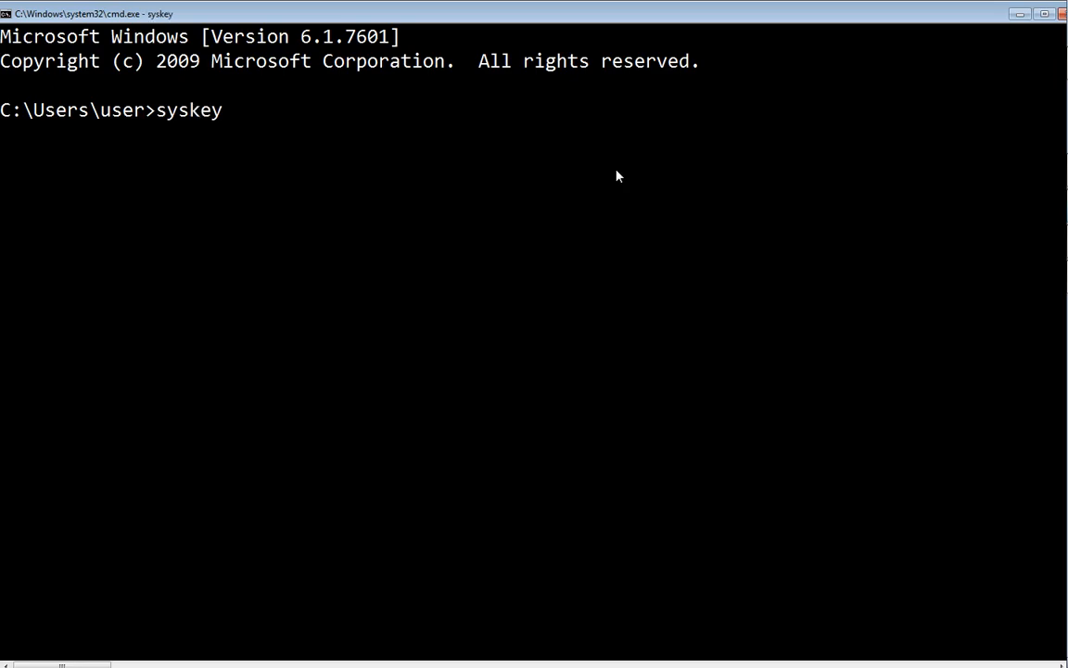
{"action": "mouse_move", "coordinate": [599, 365]}
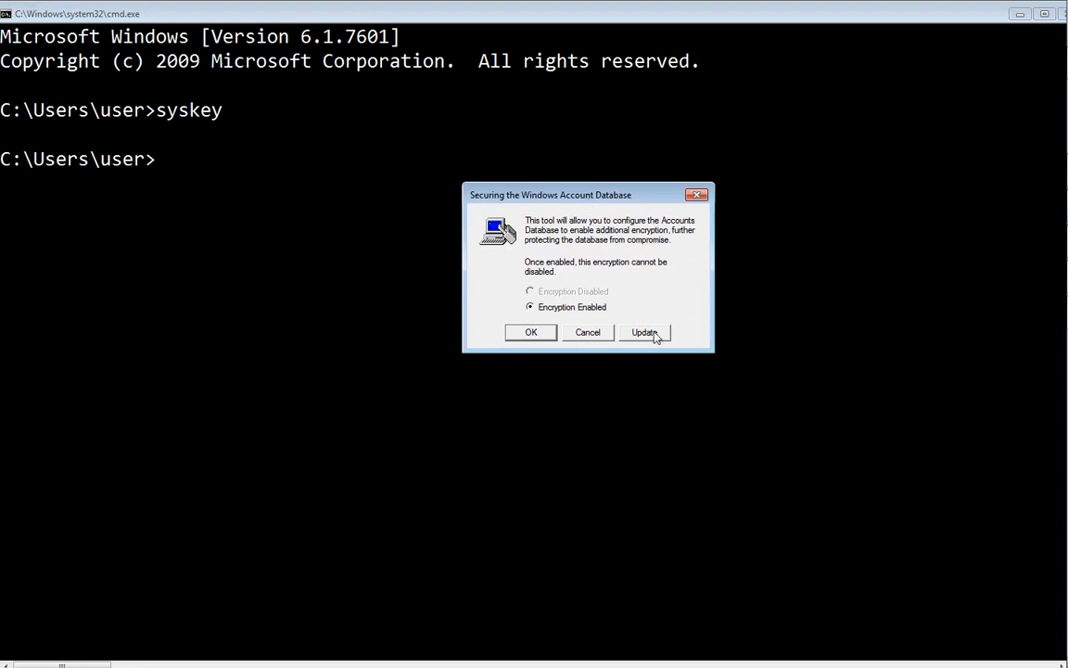
Step: Show the Startup Key password dialog, then close the account database tool without changes
{"action": "left_click", "coordinate": [645, 332]}
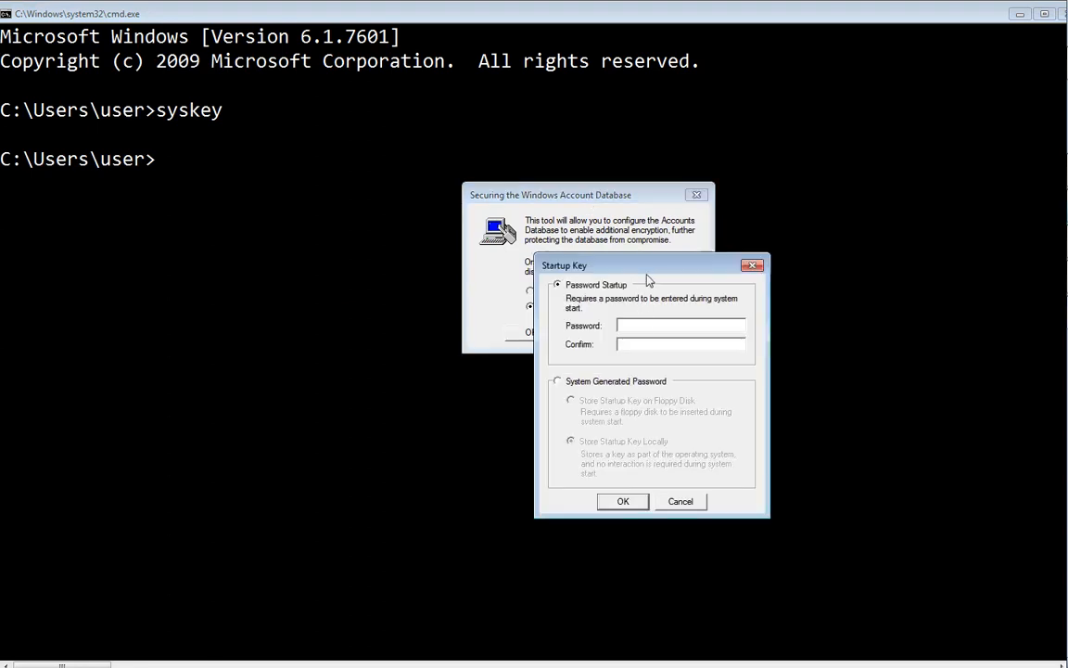
{"action": "left_click_drag", "start_coordinate": [649, 265], "coordinate": [576, 222]}
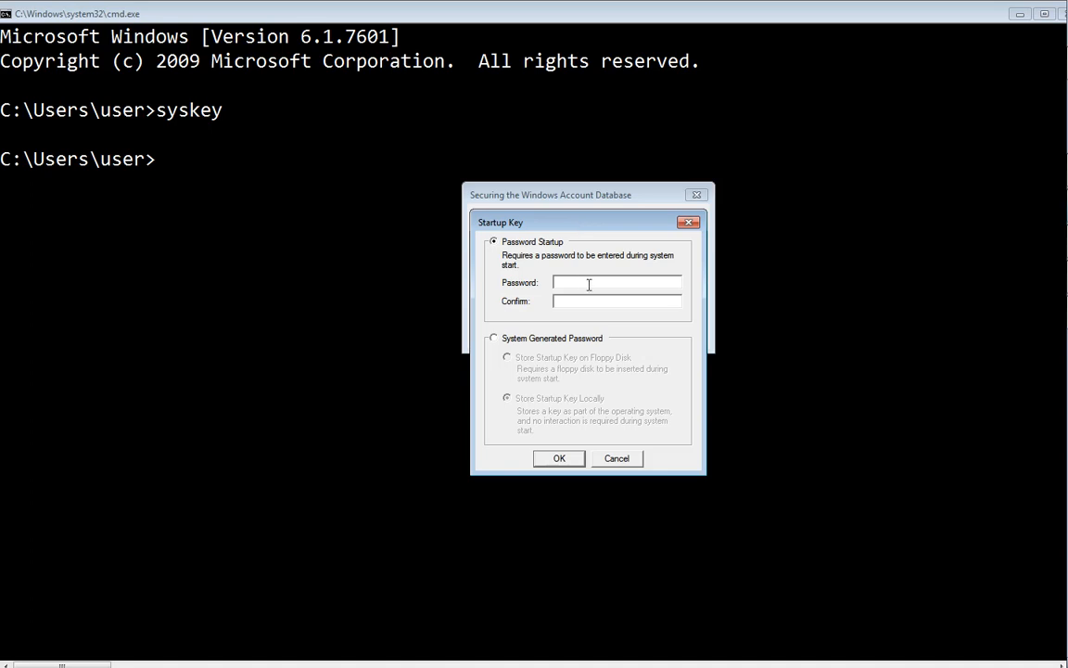
{"action": "mouse_move", "coordinate": [598, 281]}
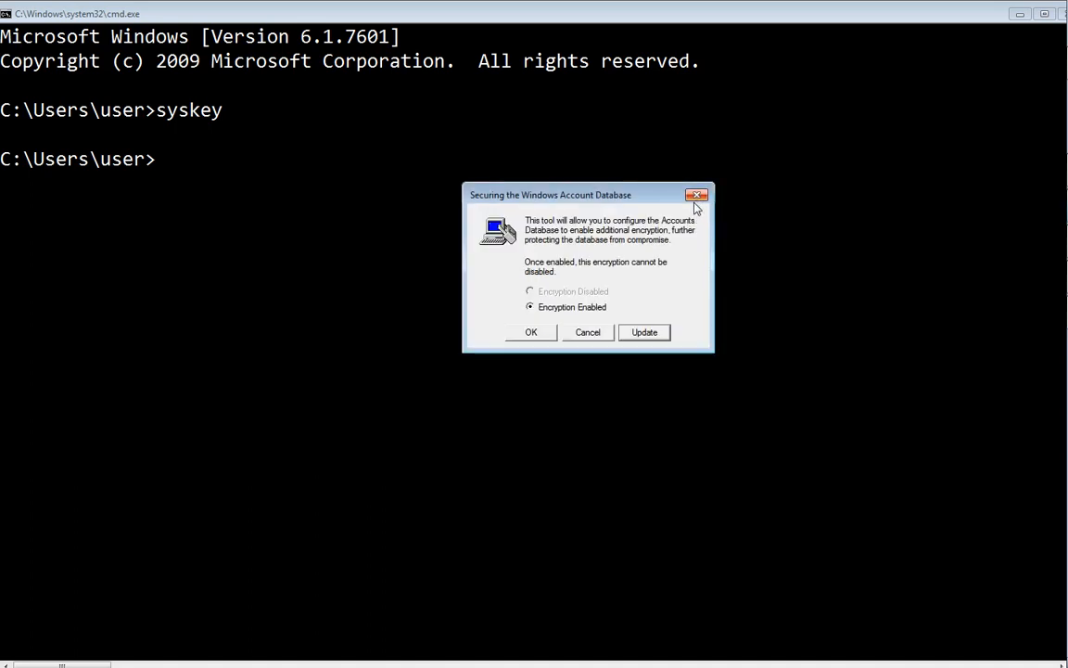
{"action": "mouse_move", "coordinate": [697, 197]}
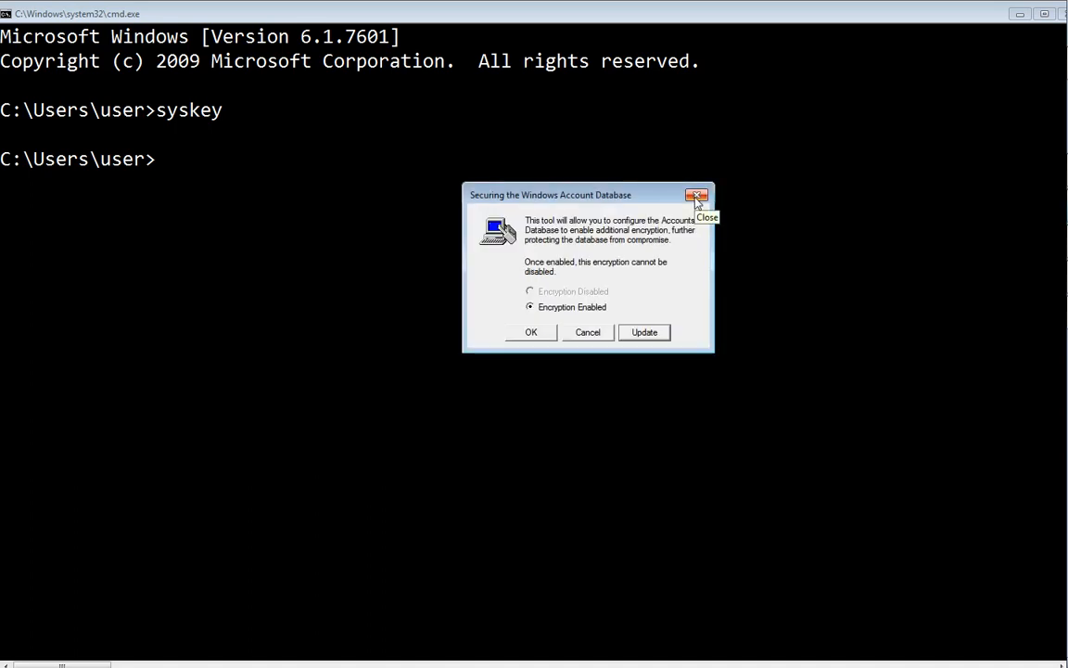
{"action": "left_click", "coordinate": [697, 195]}
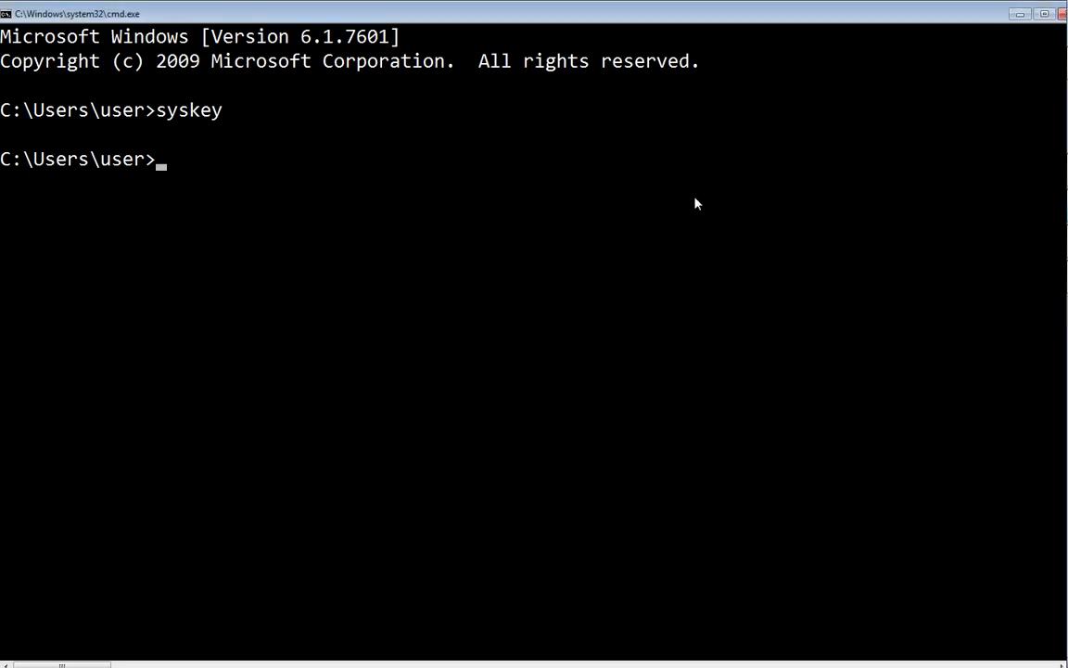